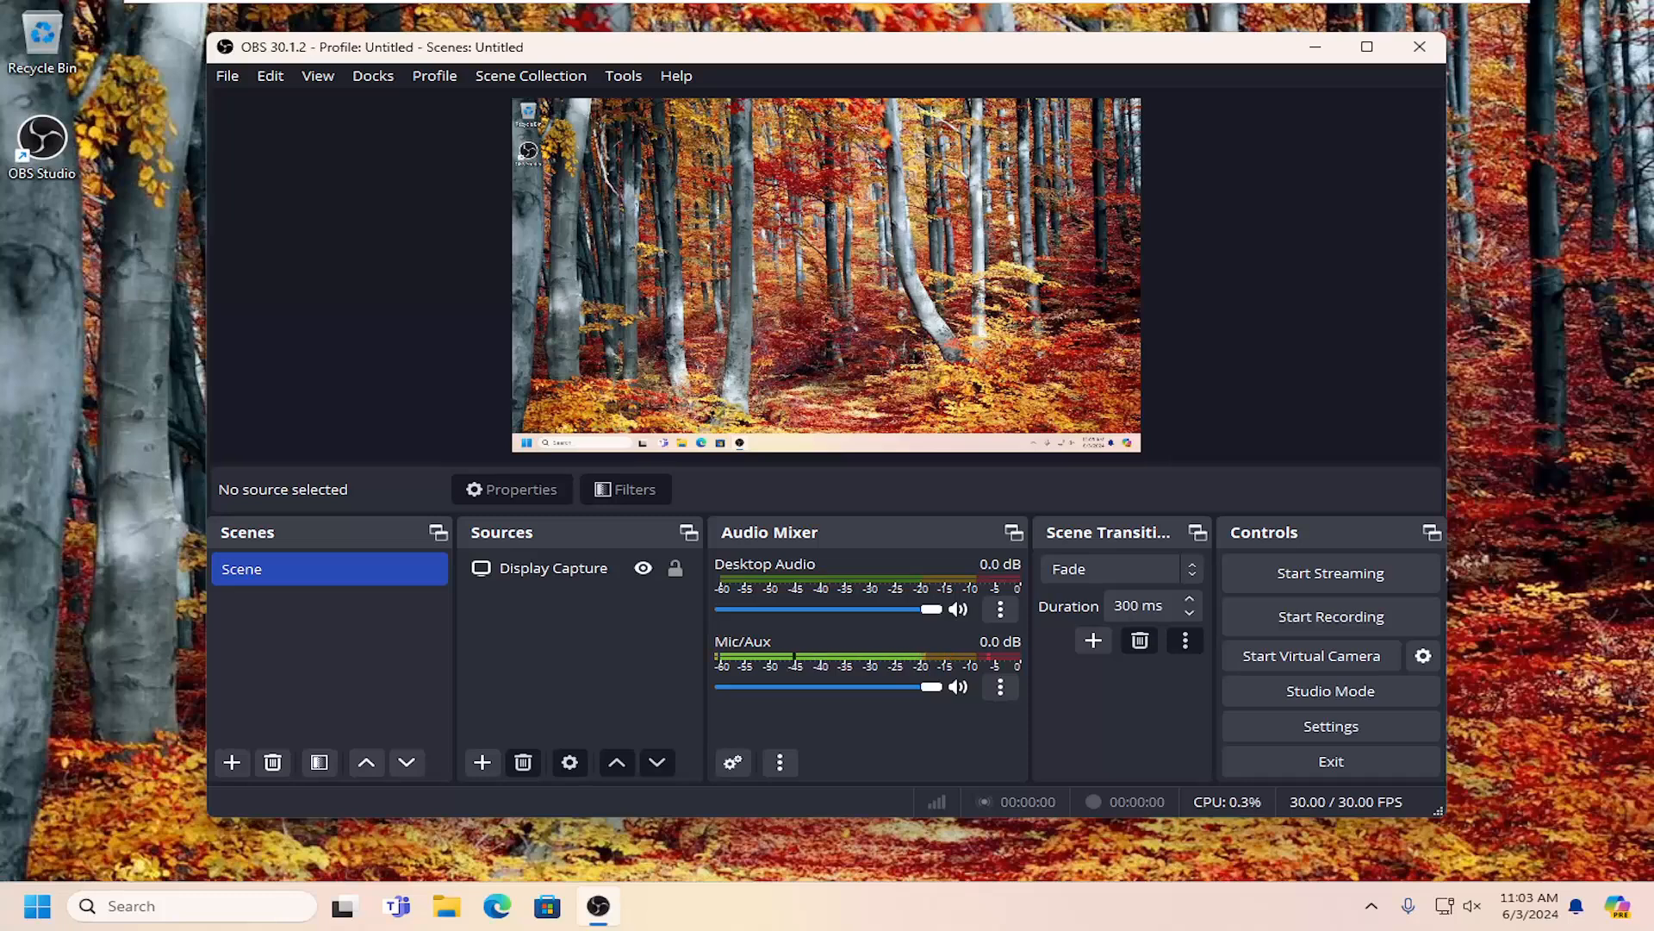
{"action": "mouse_move", "coordinate": [1220, 177]}
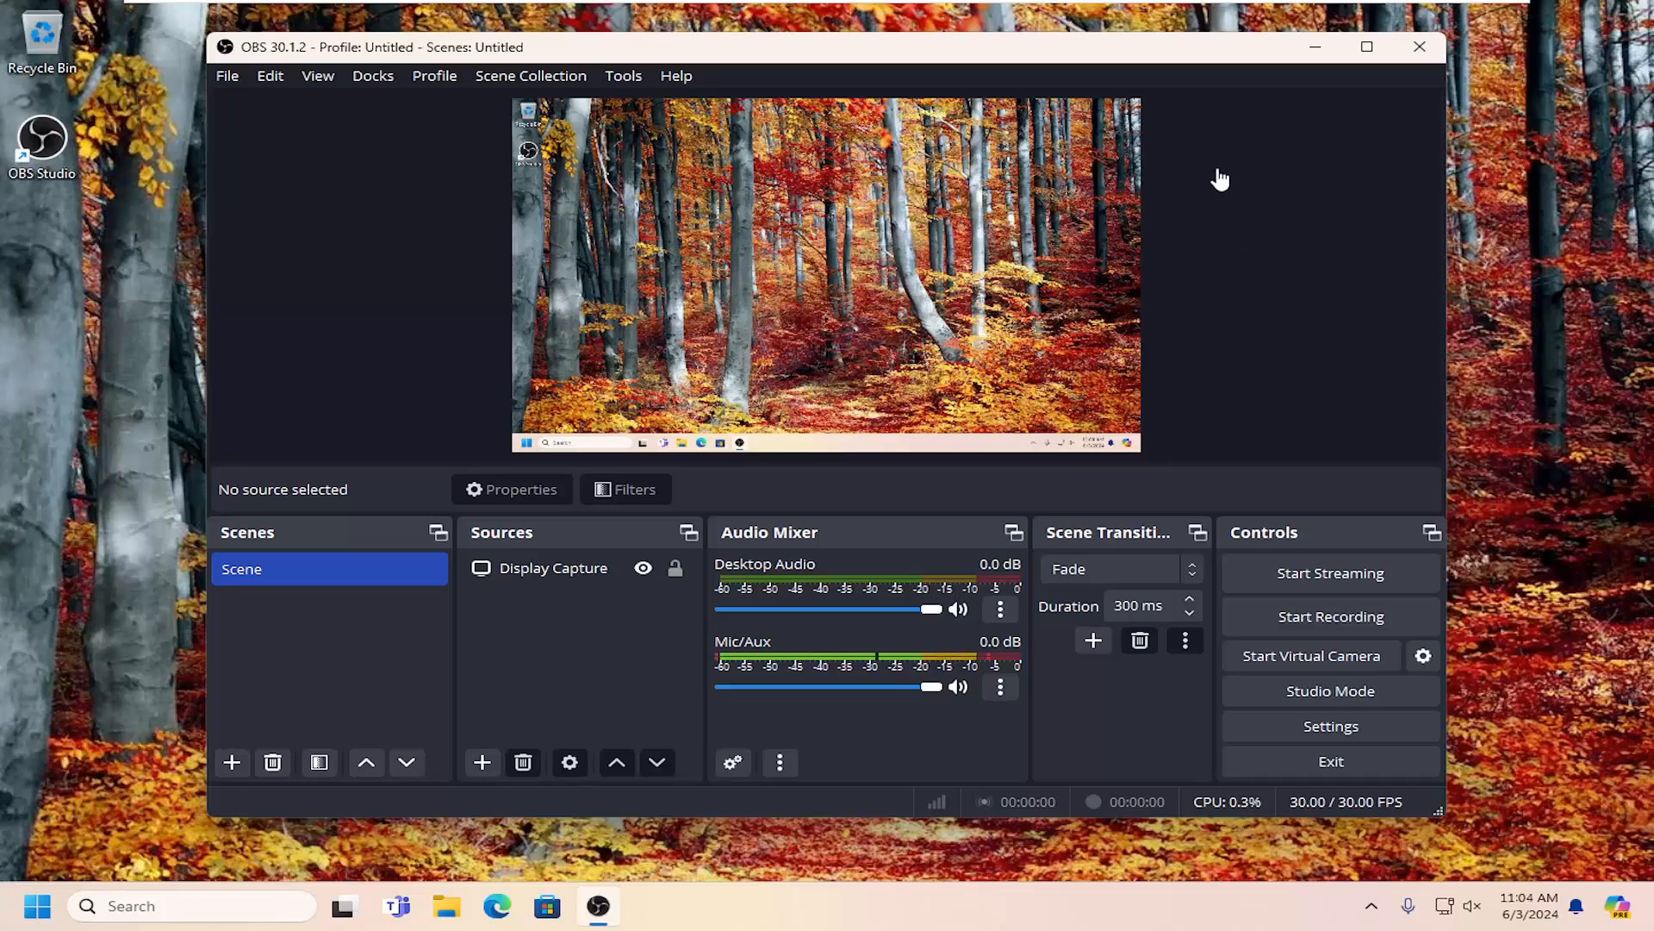
{"action": "mouse_move", "coordinate": [1070, 314]}
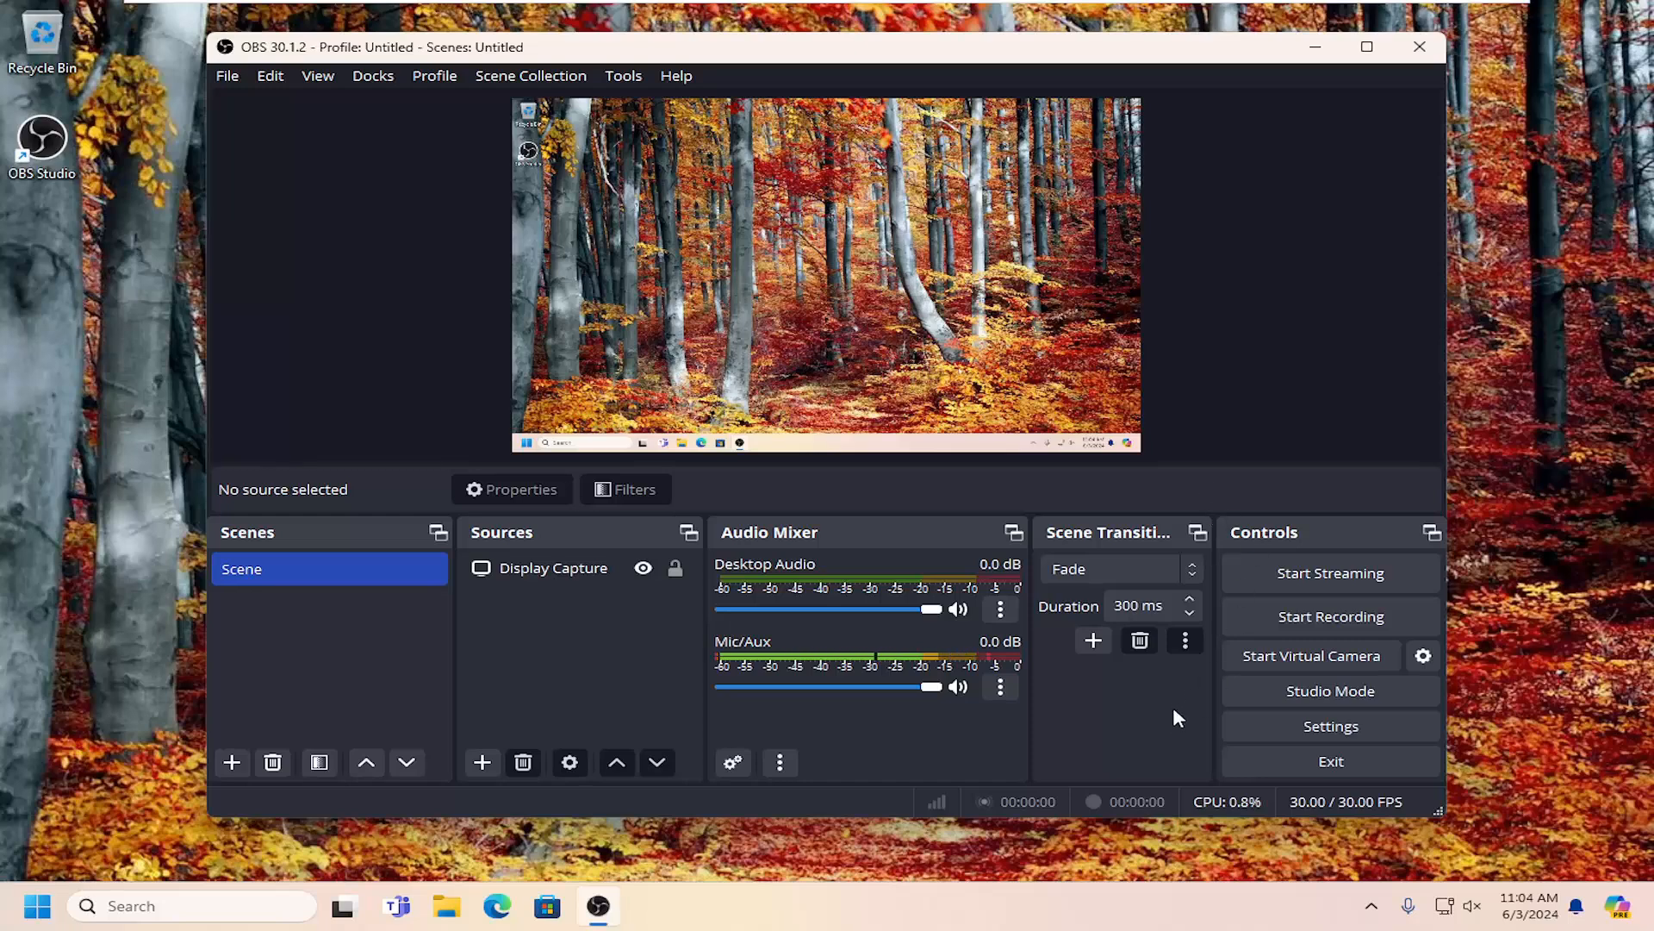
Bring up the OBS Settings window from the Controls dock
{"action": "left_click", "coordinate": [1330, 726]}
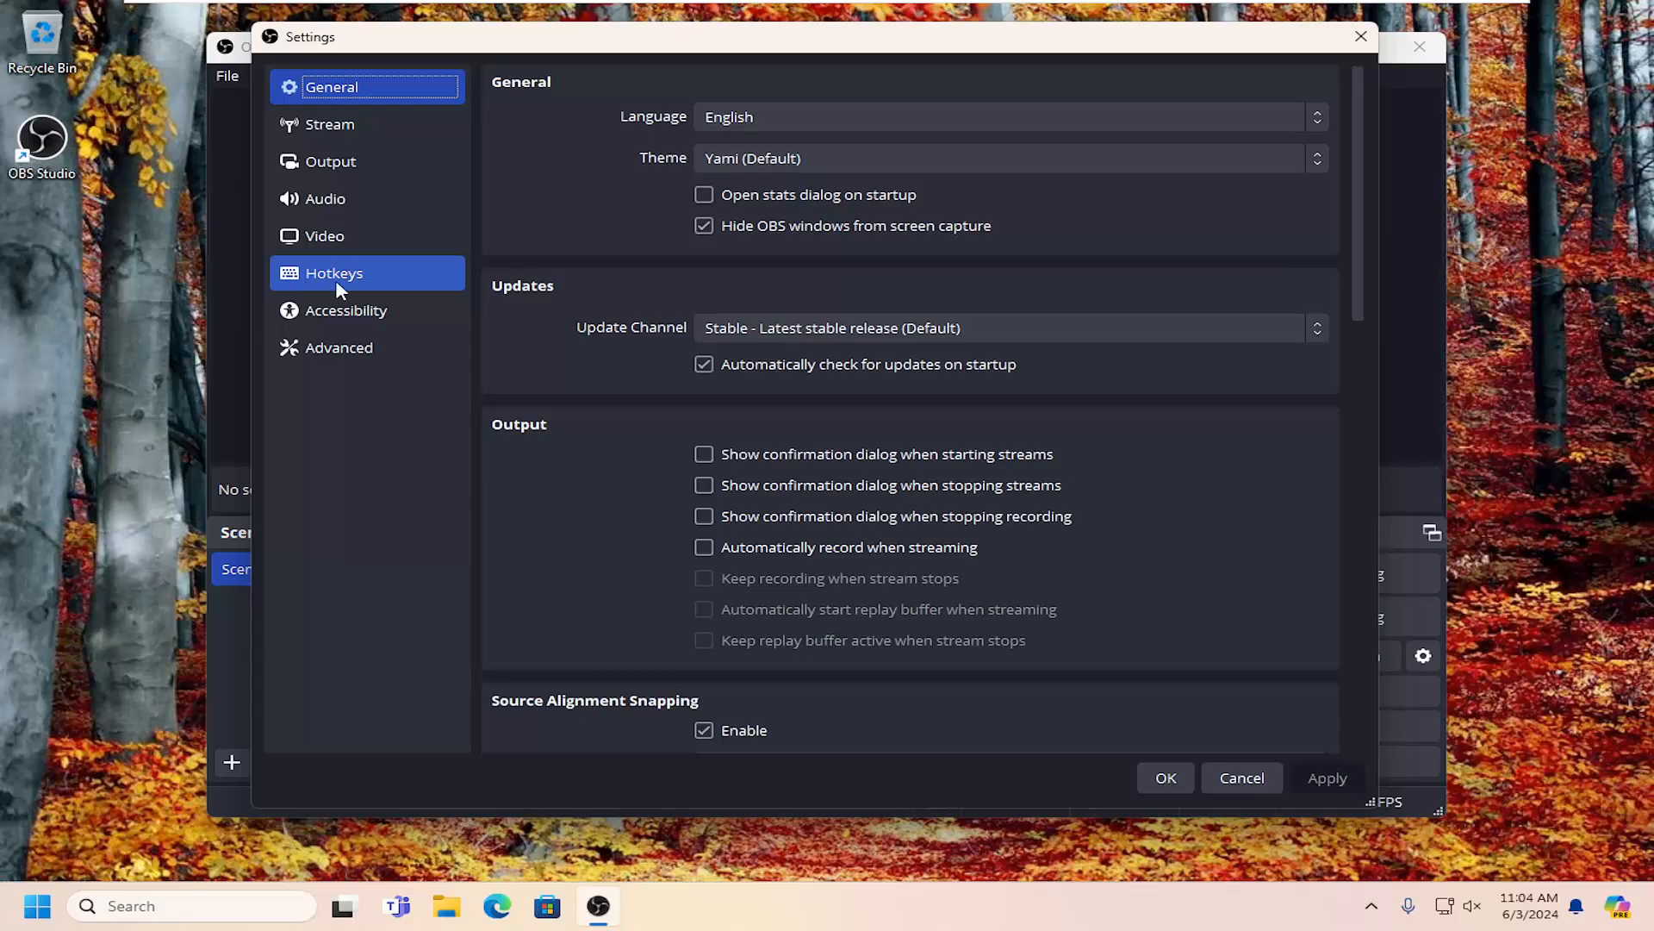
Show the Hotkeys page and activate the empty Start Streaming shortcut field
{"action": "left_click", "coordinate": [332, 272]}
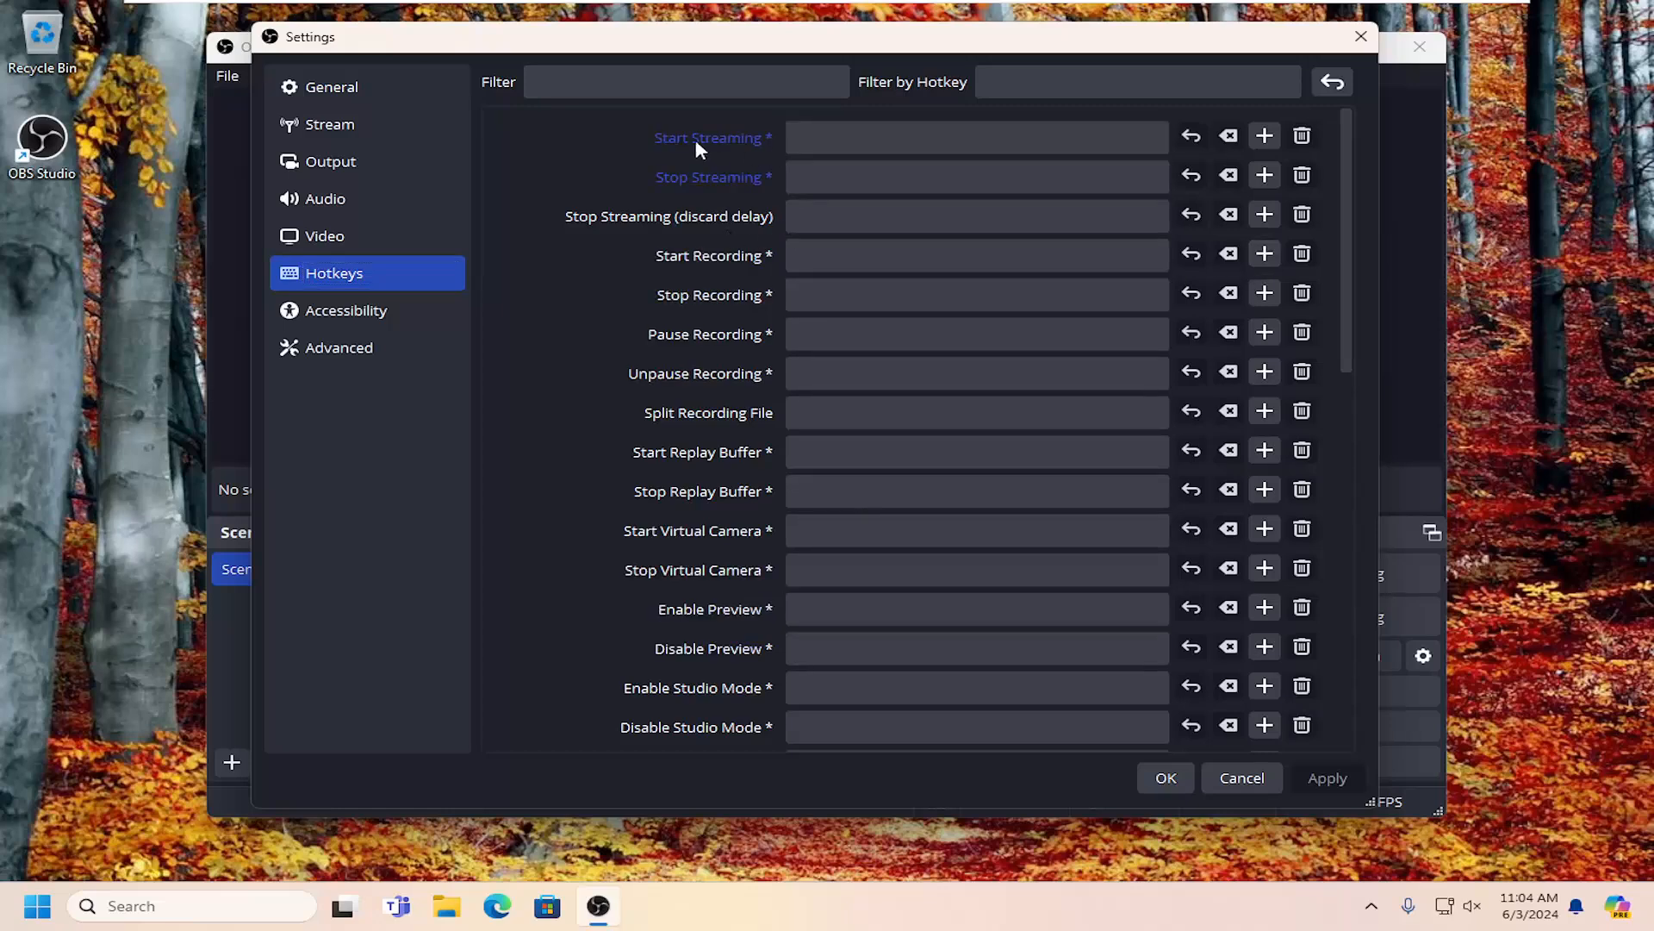
{"action": "mouse_move", "coordinate": [715, 145]}
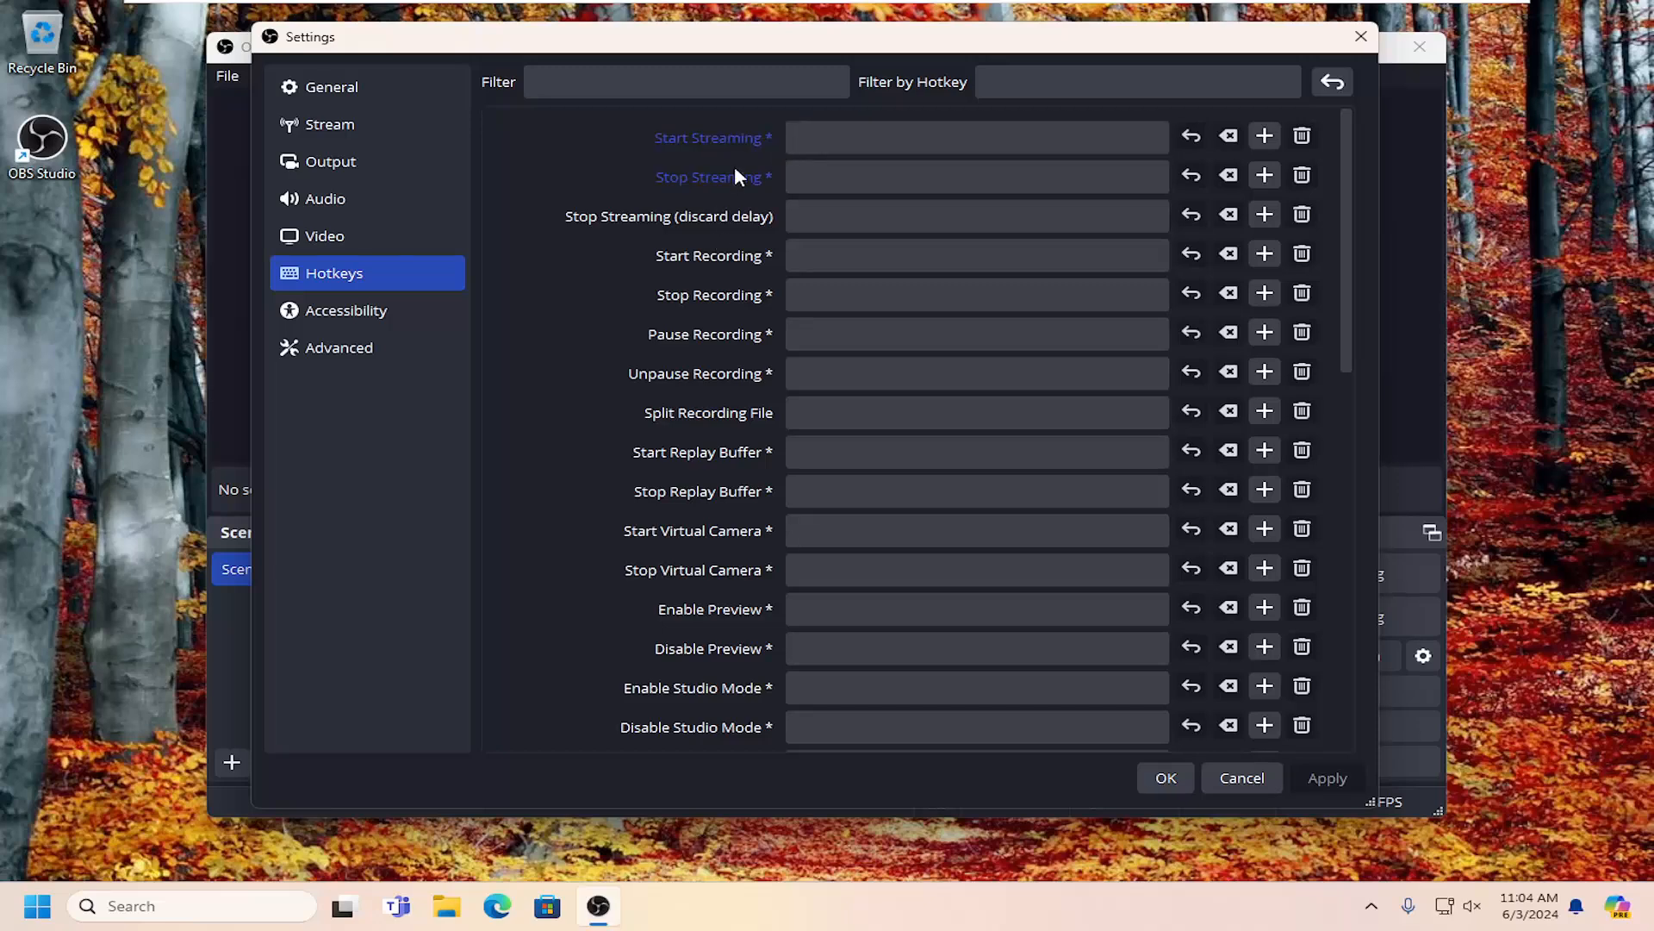
{"action": "mouse_move", "coordinate": [708, 176]}
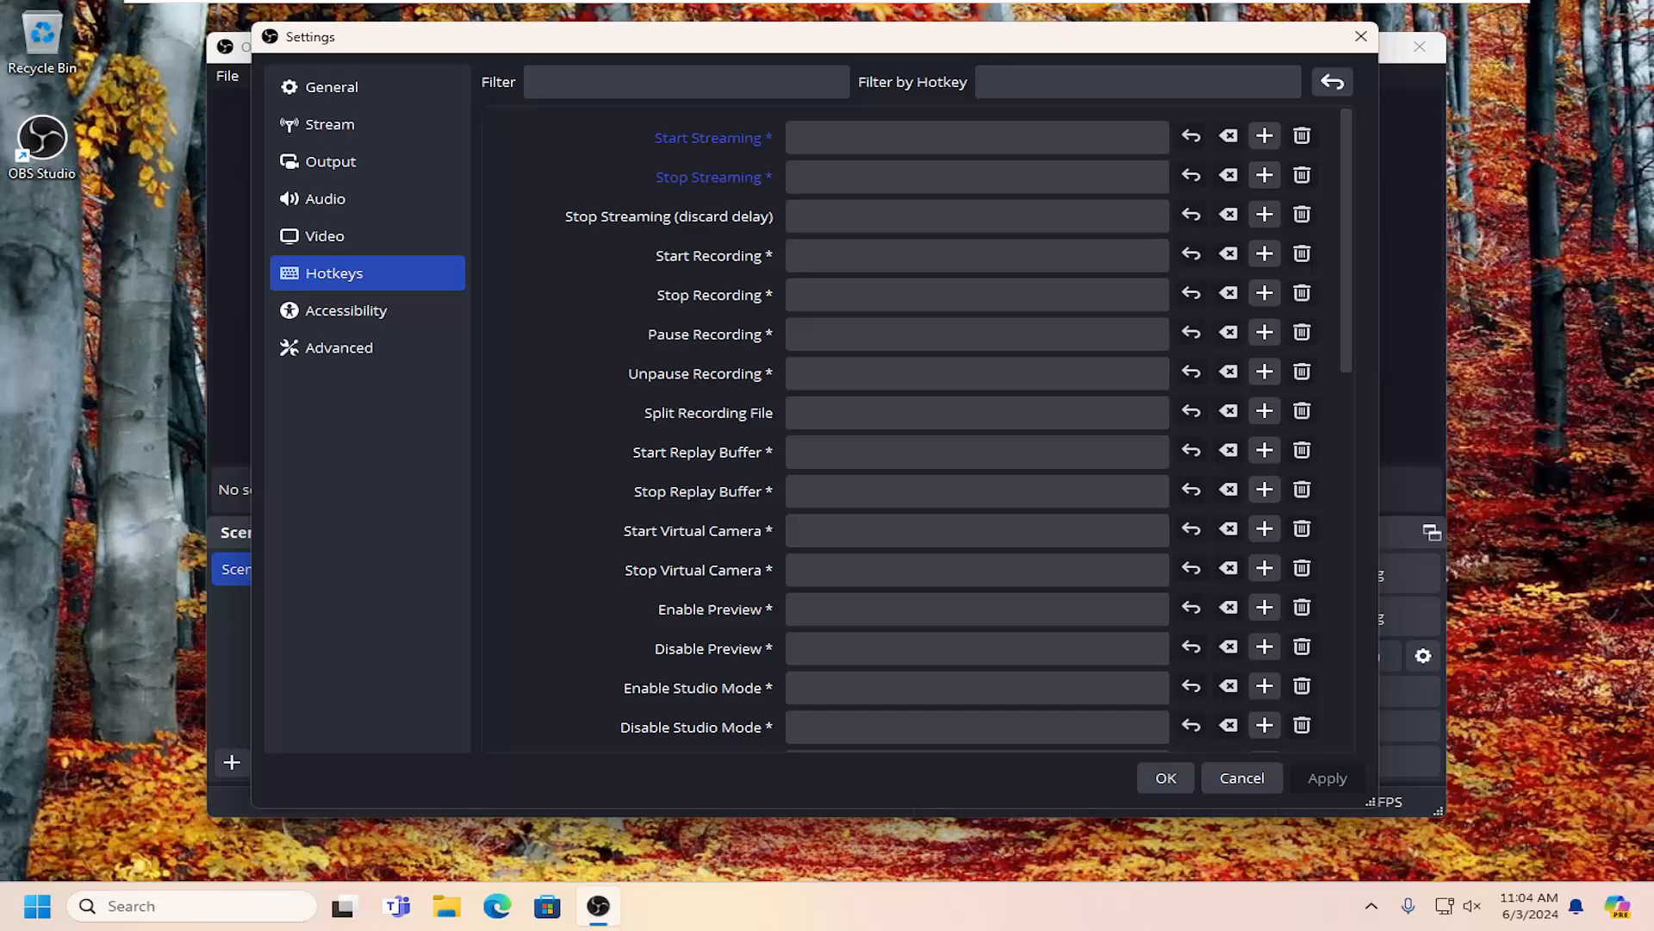
{"action": "left_click", "coordinate": [975, 138]}
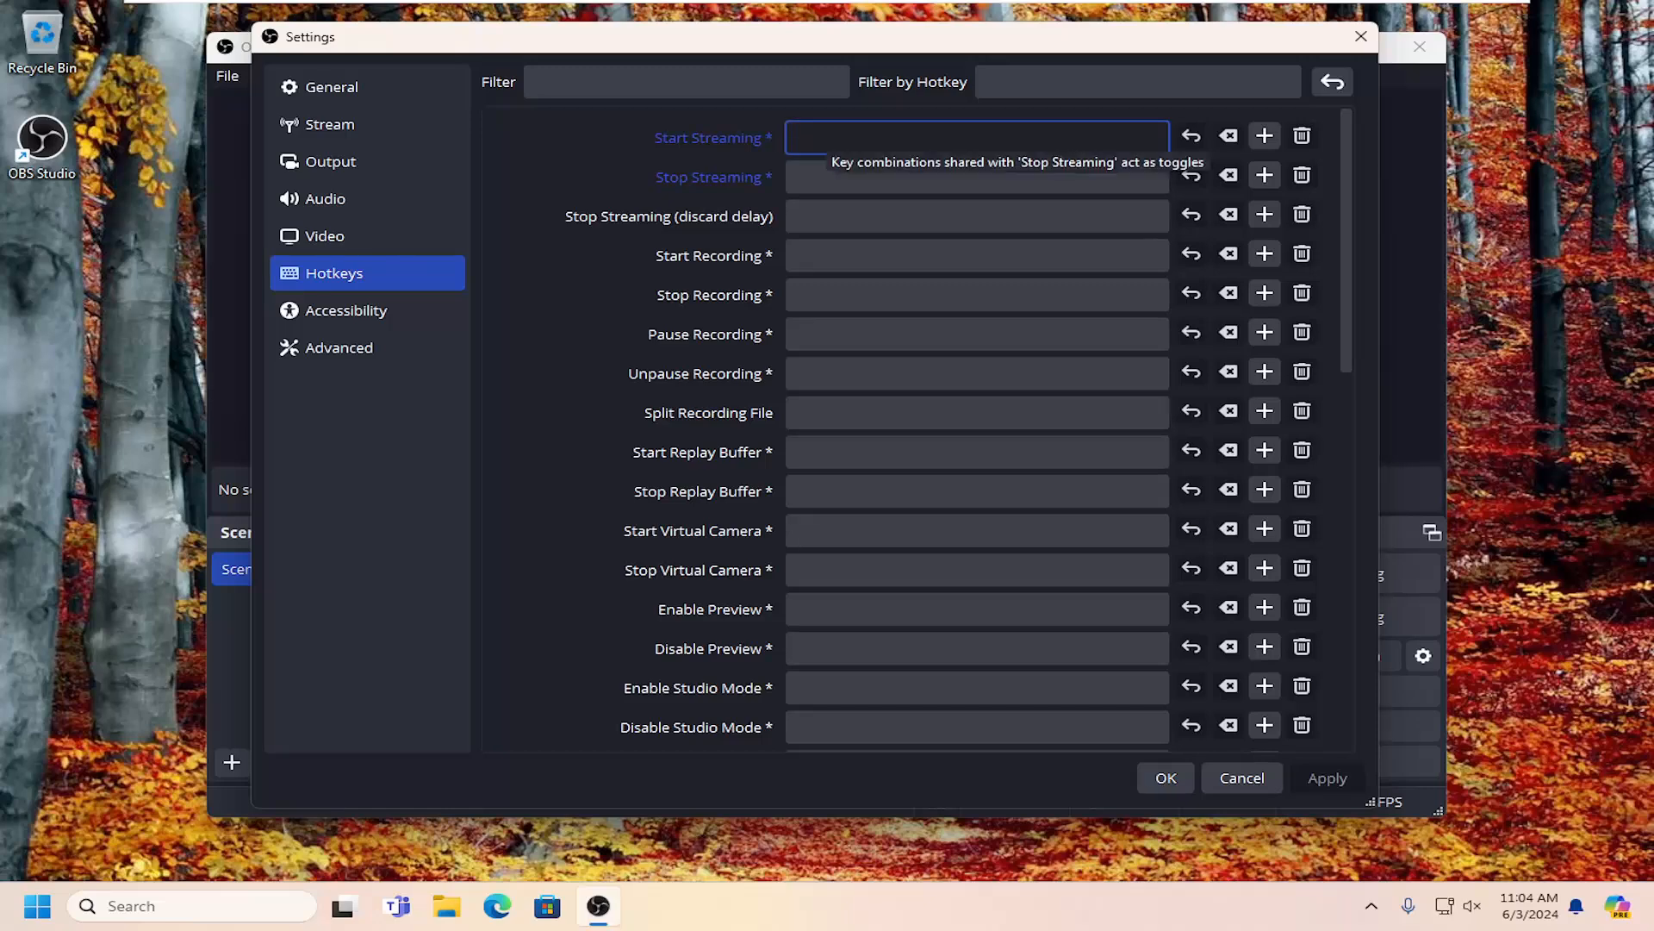
Capture Shift + G as the Start Streaming hotkey
{"action": "left_click", "coordinate": [976, 138]}
{"action": "type", "text": "R"}
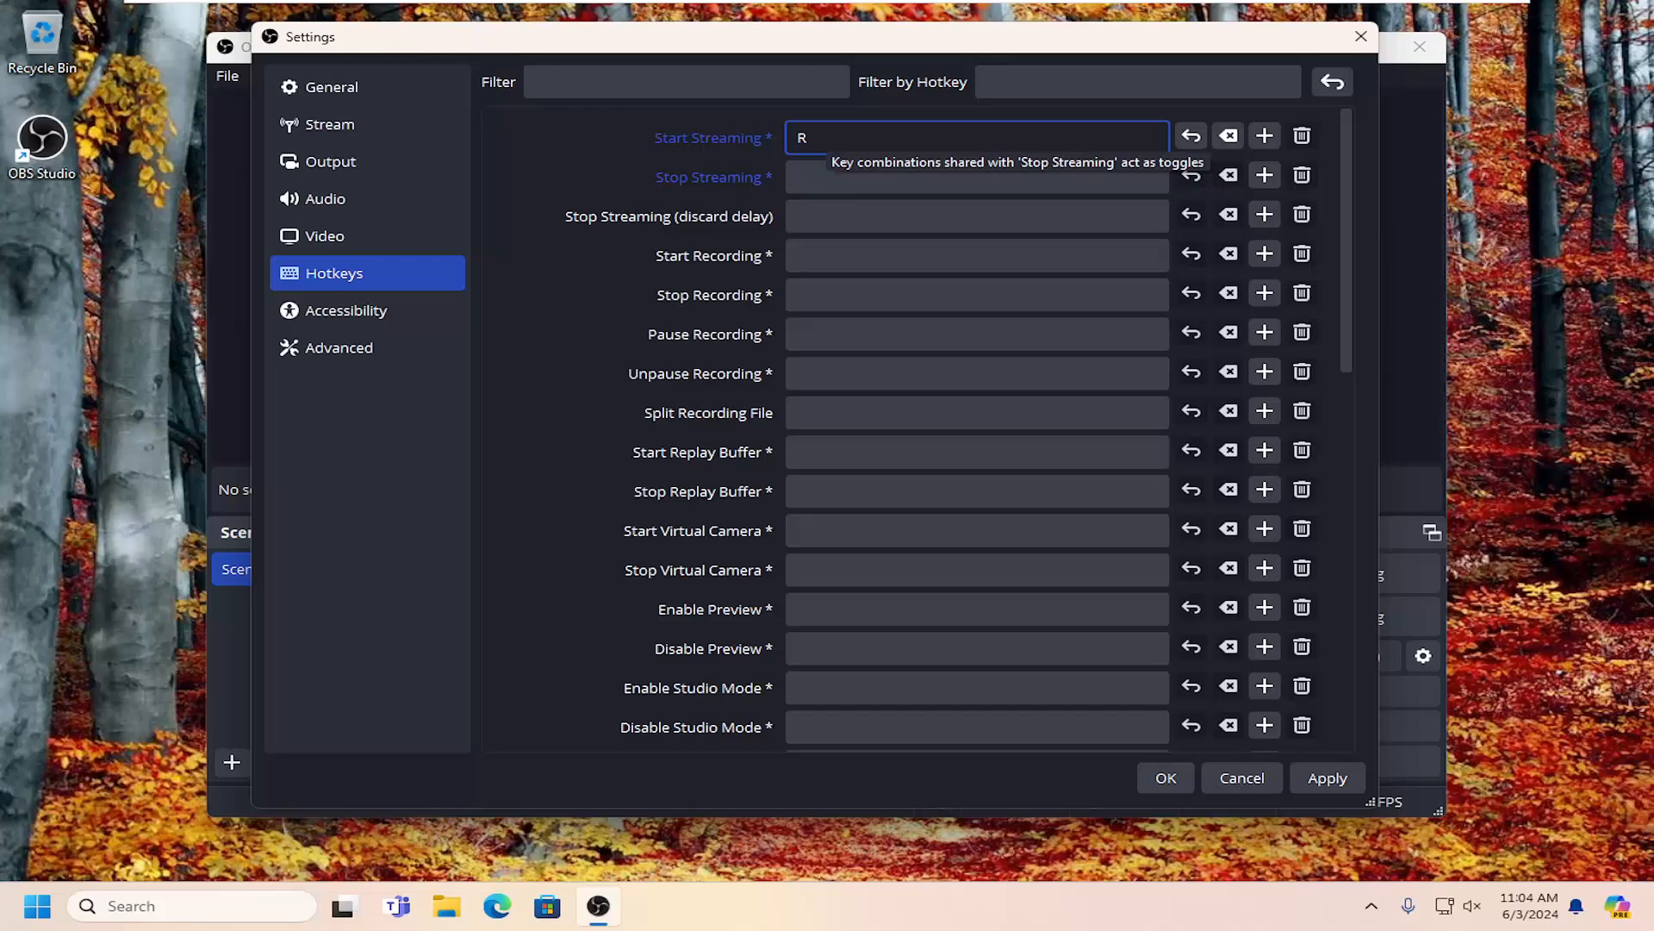
{"action": "key", "text": "Backspace"}
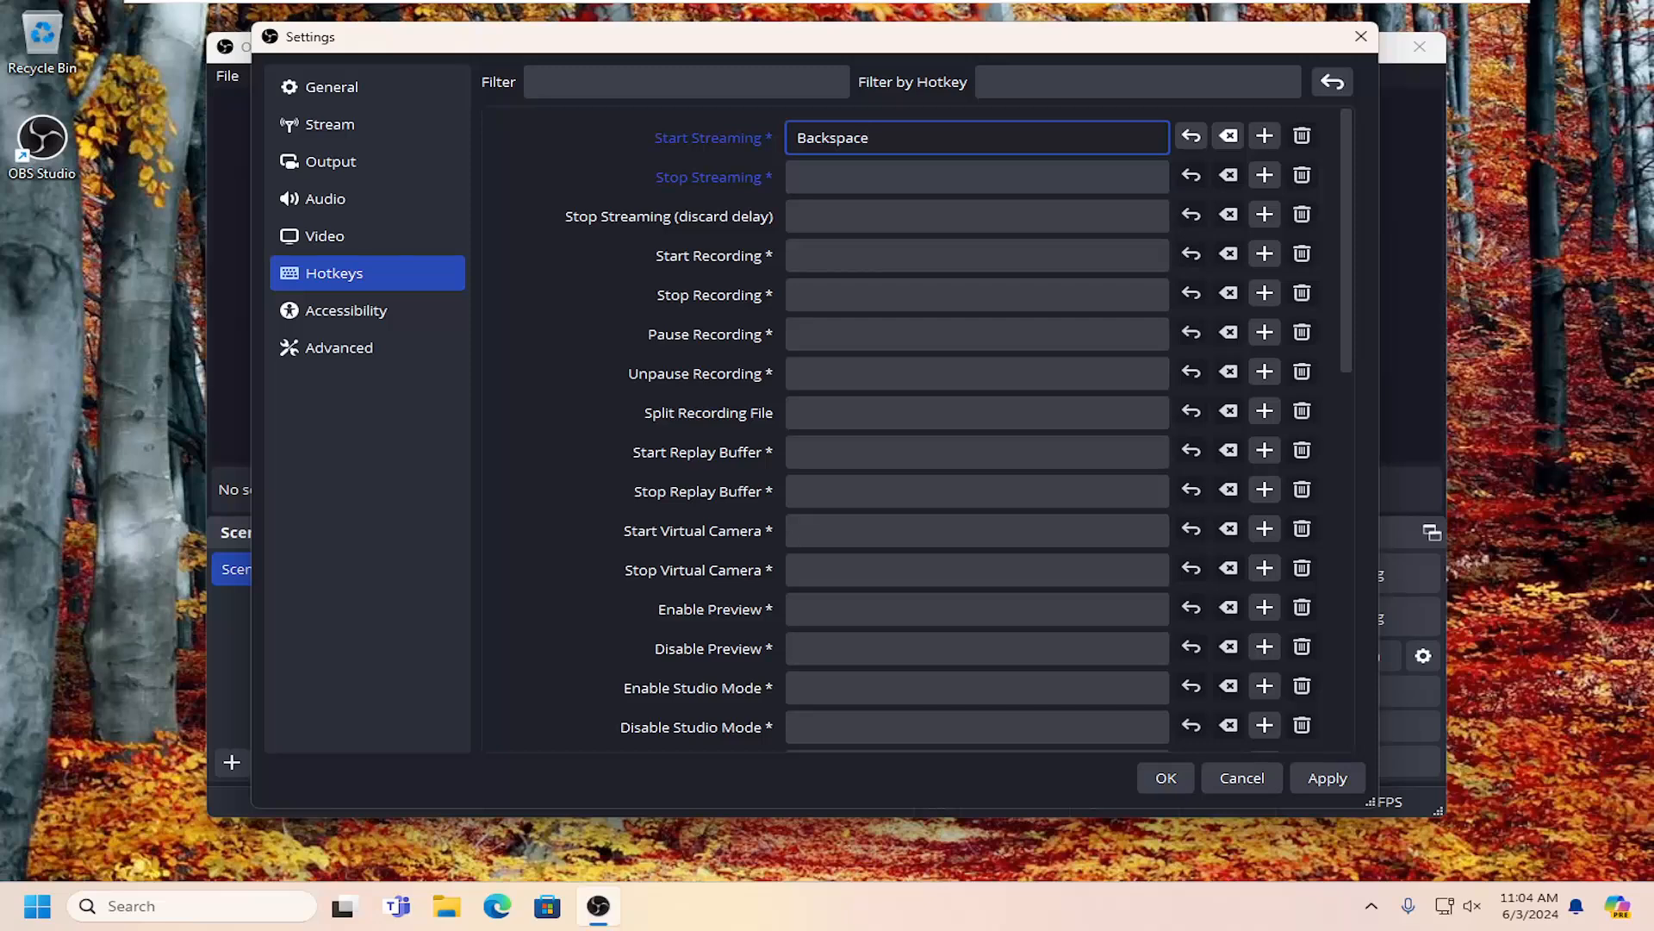
{"action": "key", "text": "shift"}
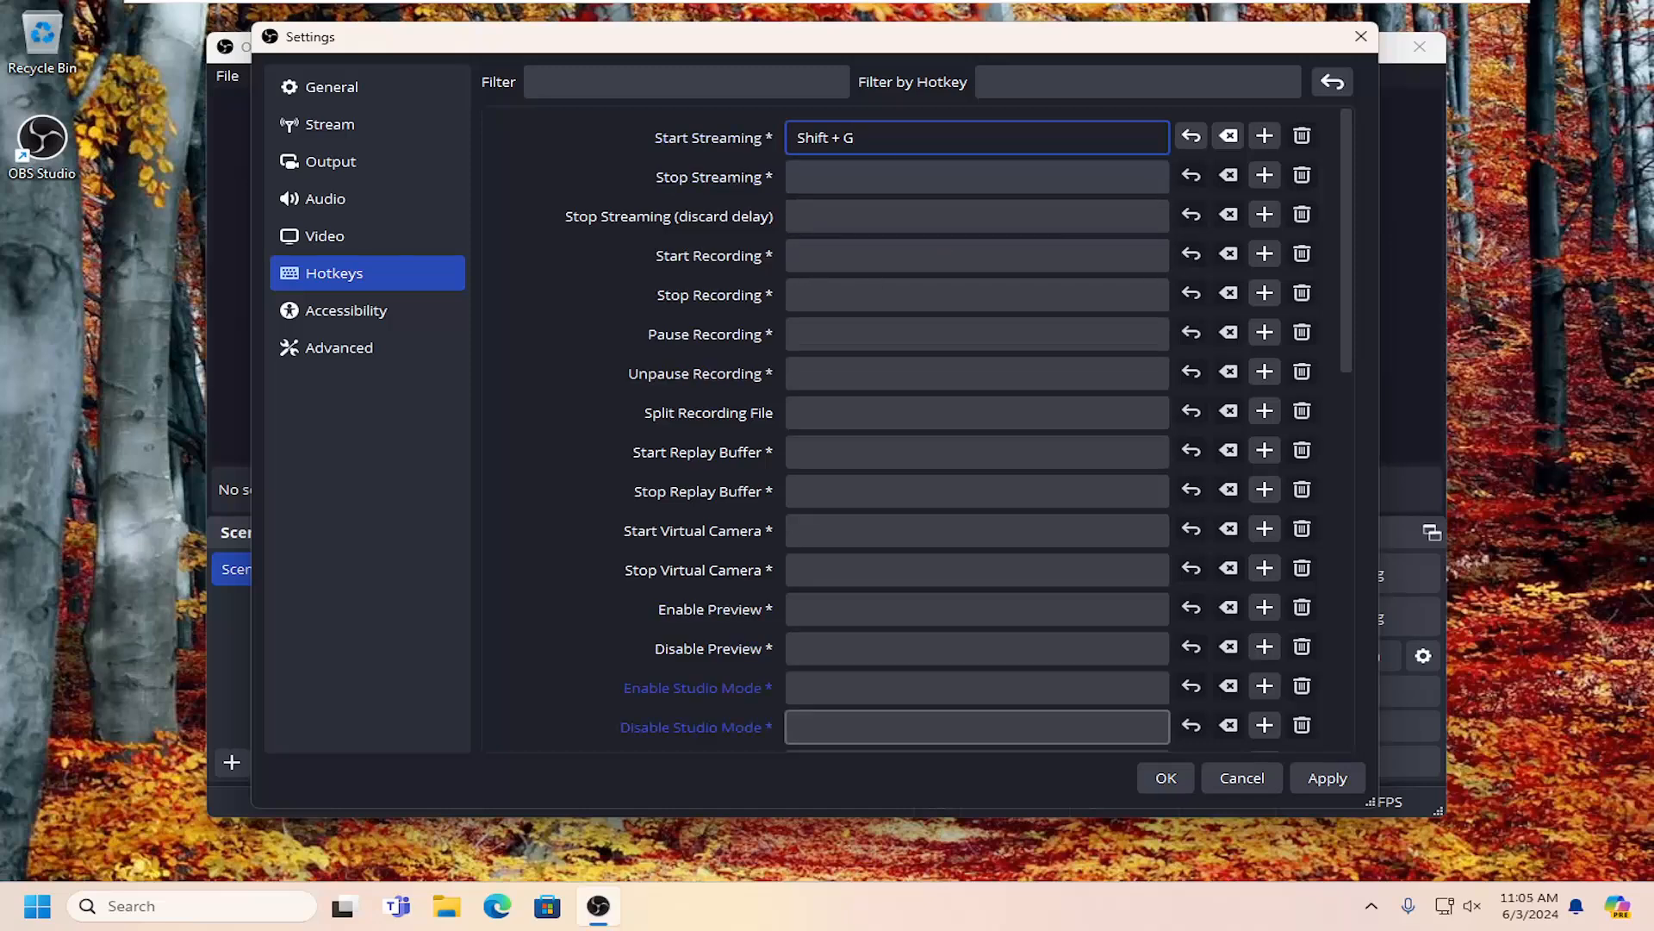
Set the Start Streaming hotkey to Backspace and confirm the settings with OK
{"action": "scroll", "scroll_direction": "down", "scroll_amount": 3}
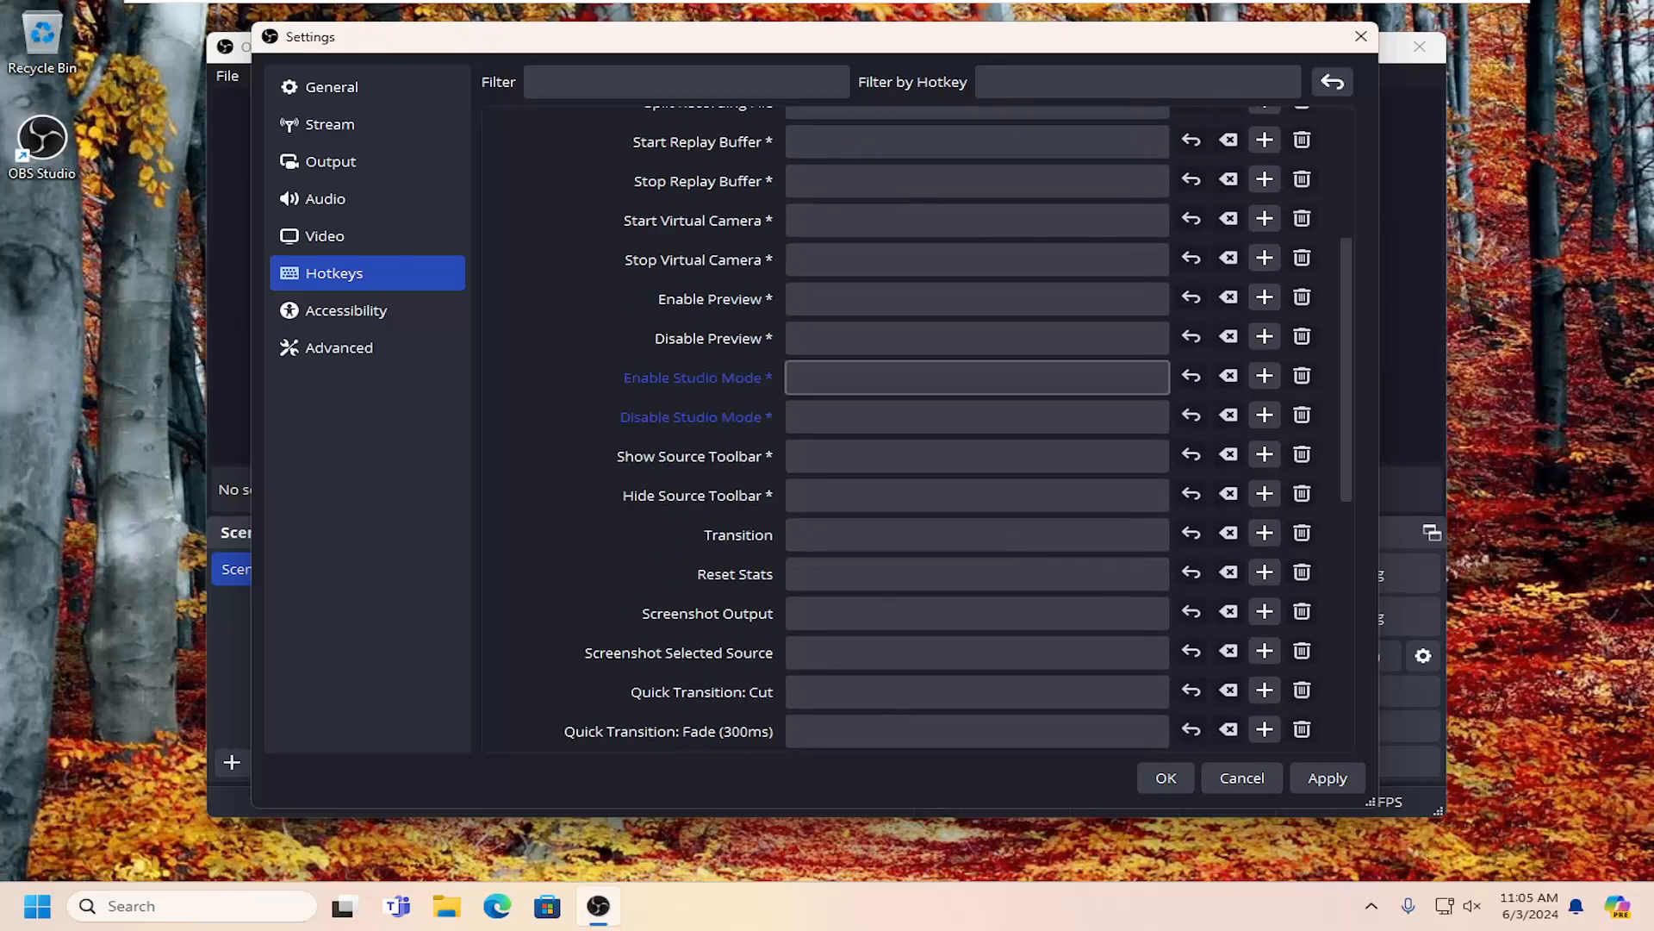
{"action": "scroll", "scroll_direction": "down", "scroll_amount": 3}
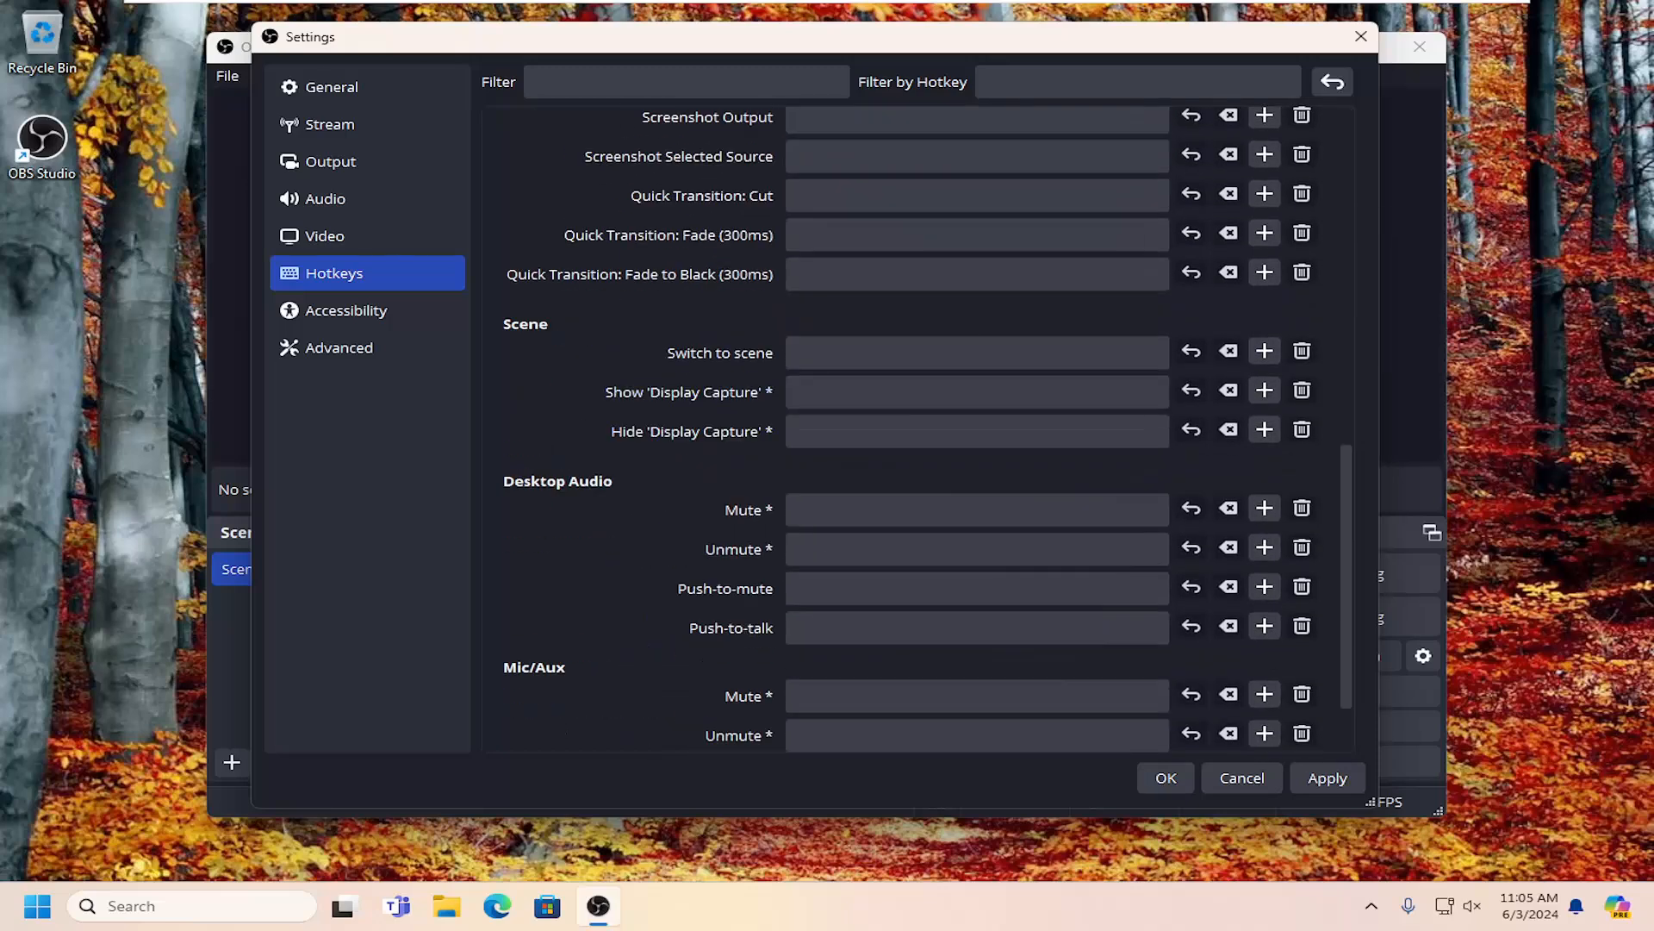
{"action": "type", "text": "Shift + G"}
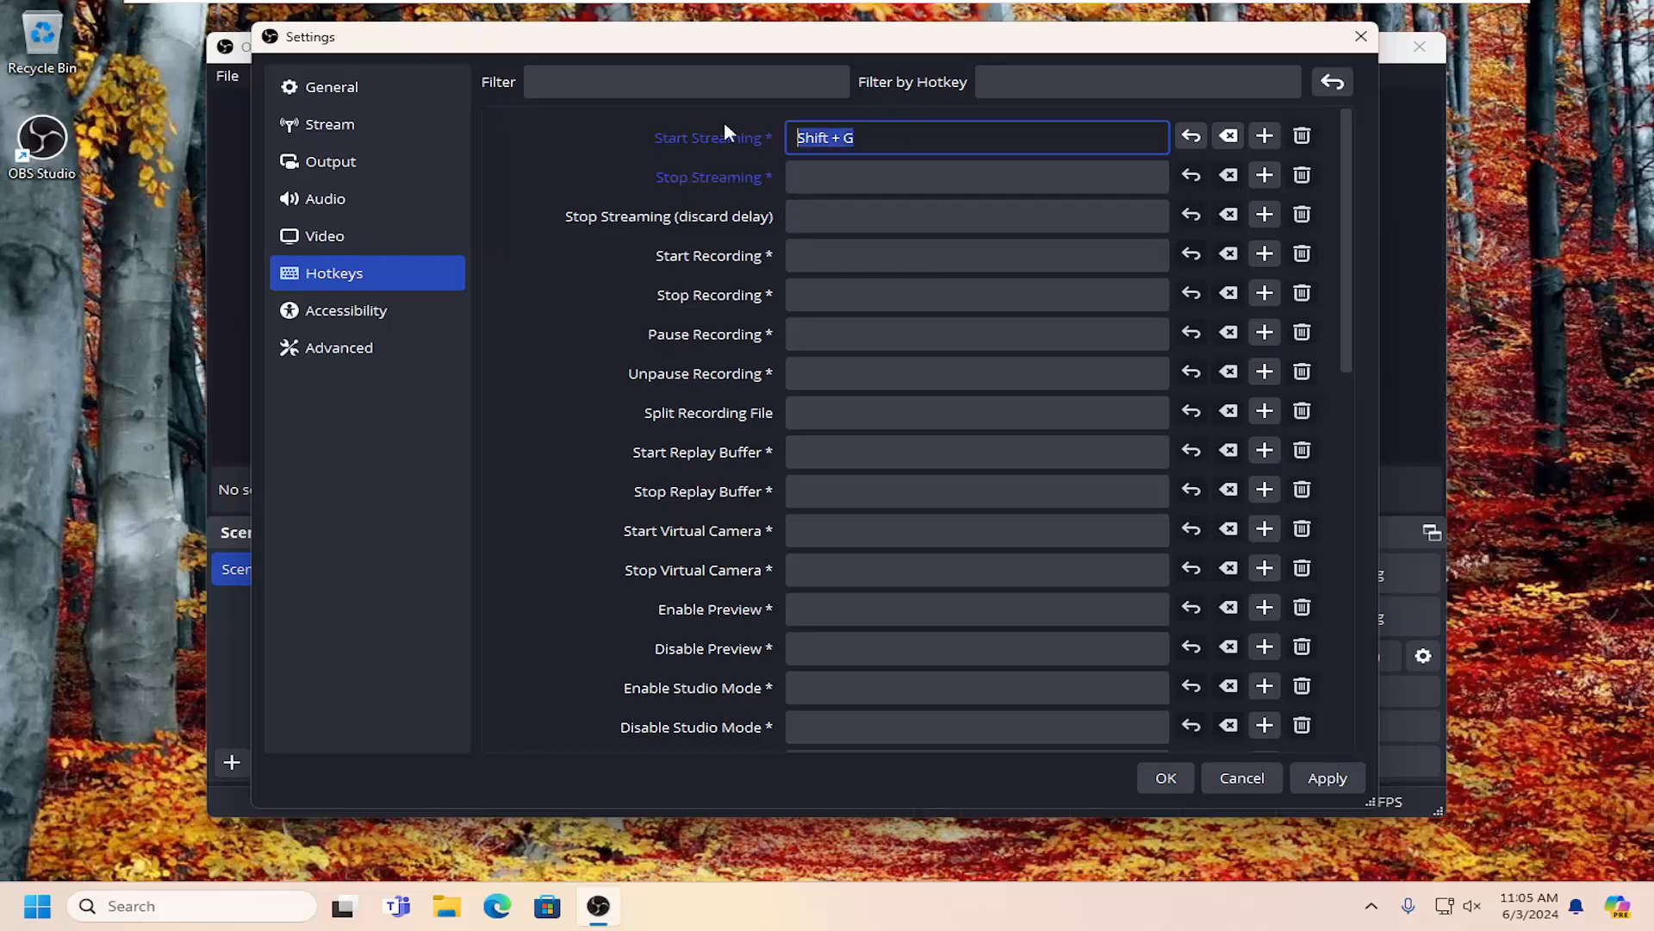
{"action": "key", "text": "Backspace"}
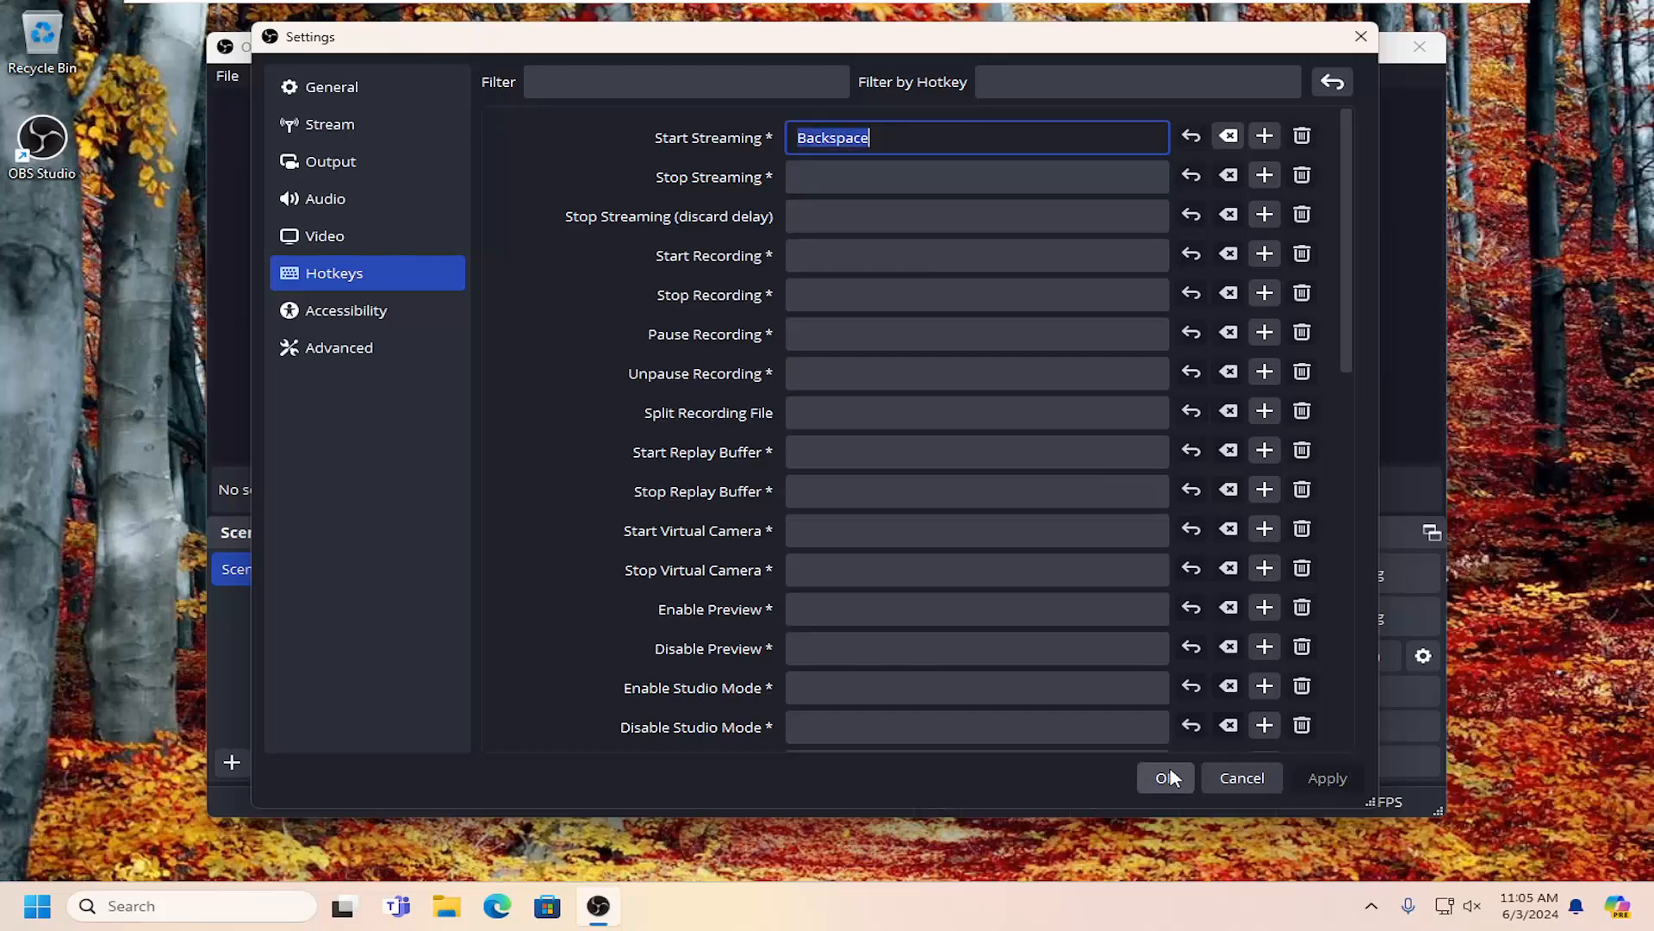
{"action": "left_click", "coordinate": [1165, 777]}
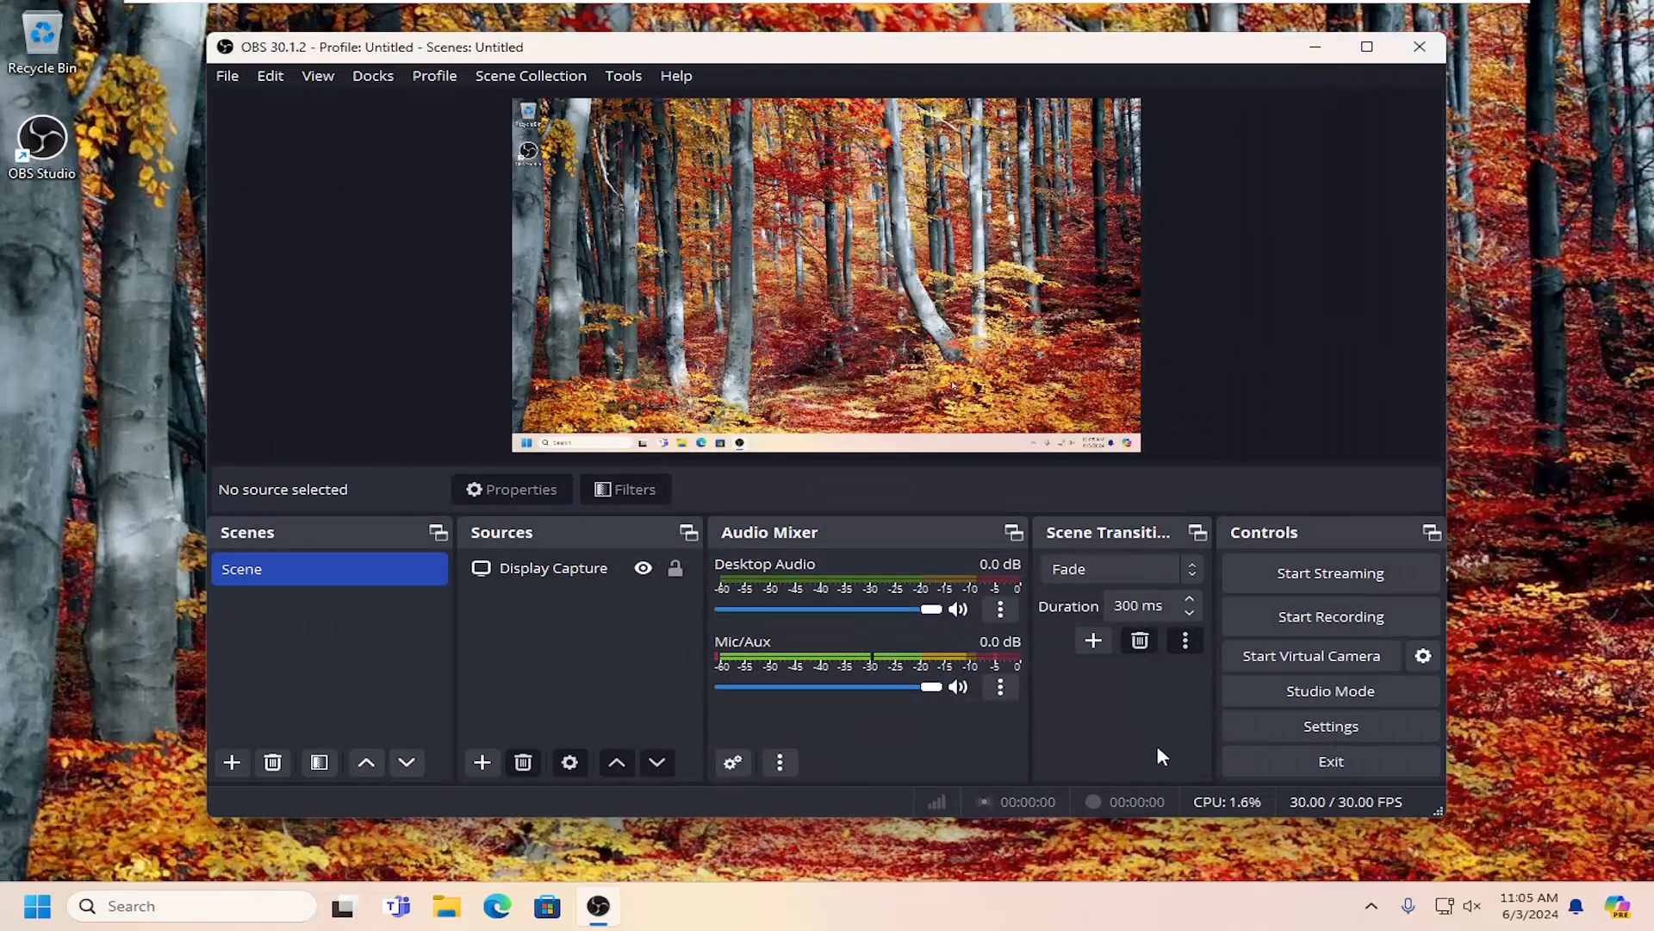
{"action": "mouse_move", "coordinate": [1142, 713]}
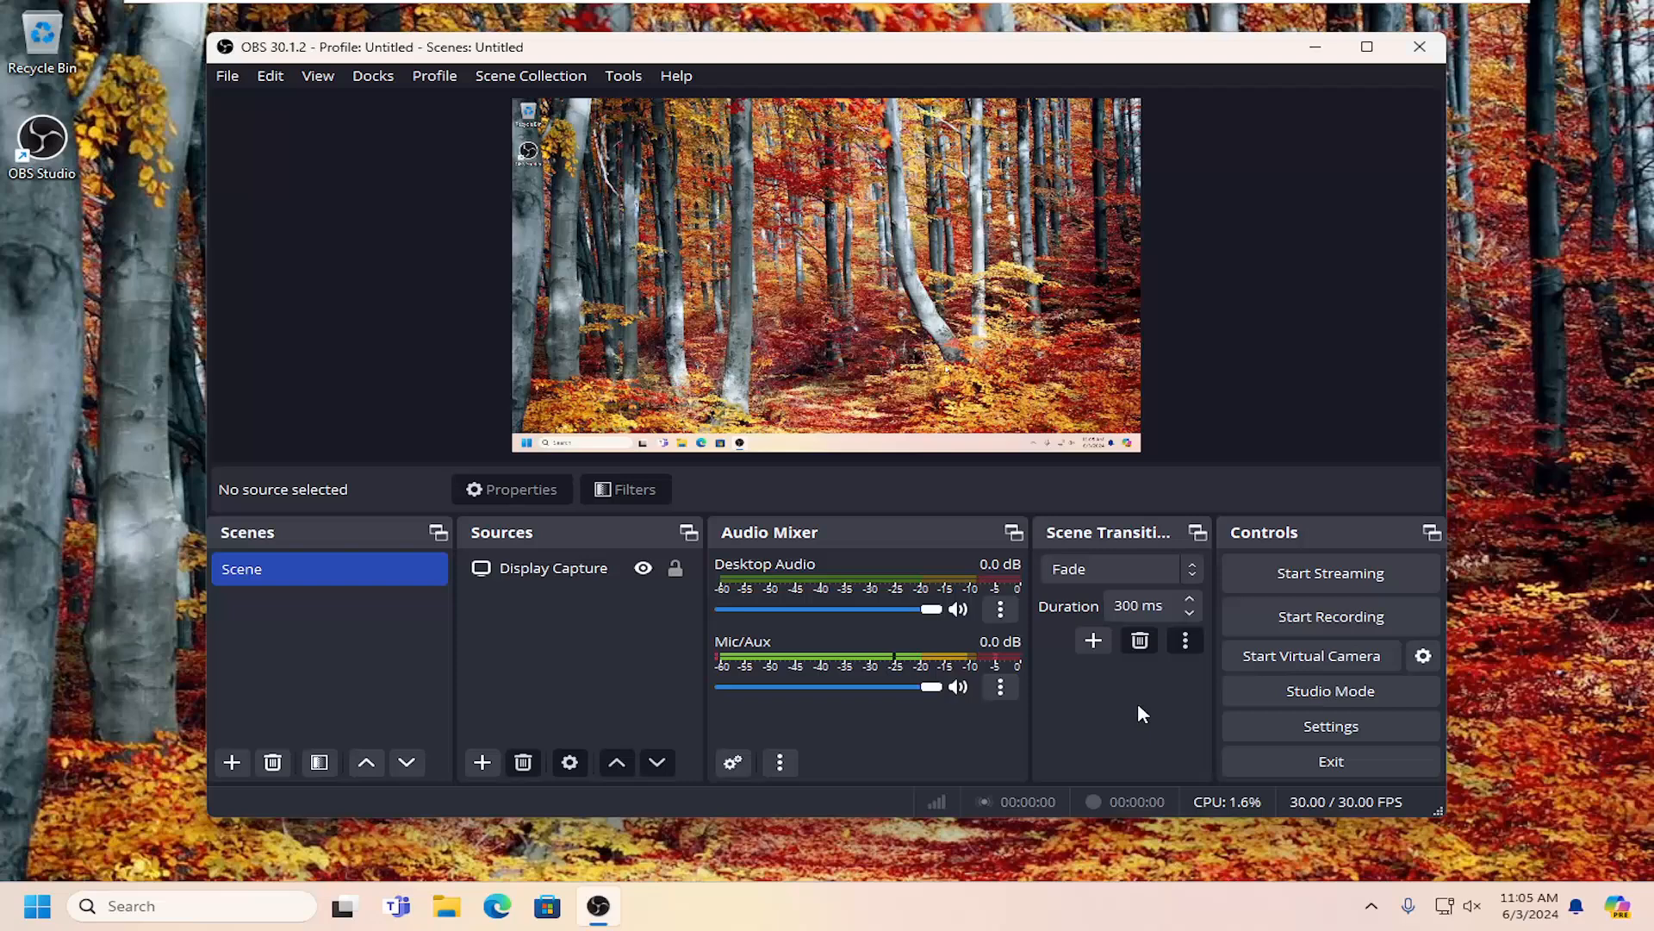